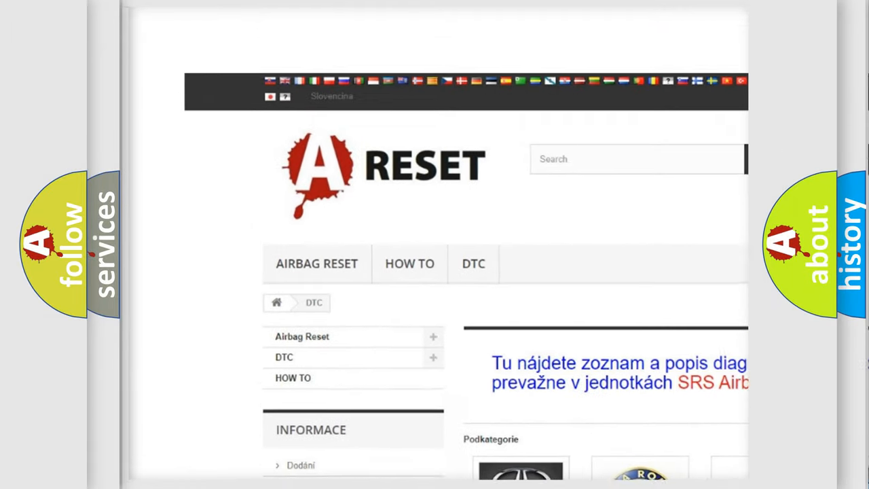
{"action": "scroll", "scroll_direction": "down", "scroll_amount": 3}
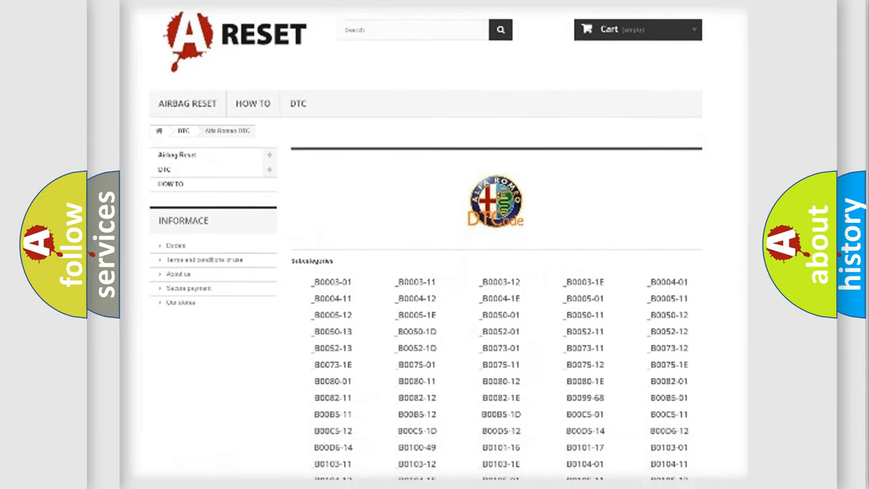
{"action": "scroll", "scroll_direction": "down", "scroll_amount": 3}
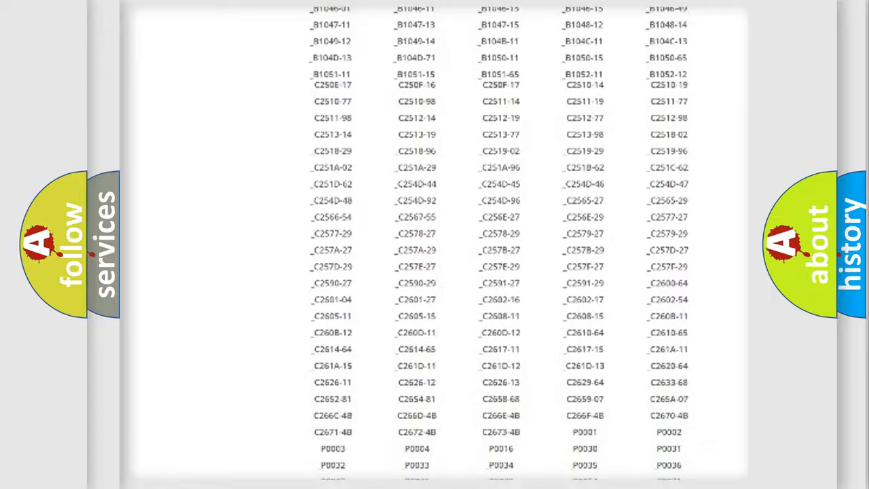